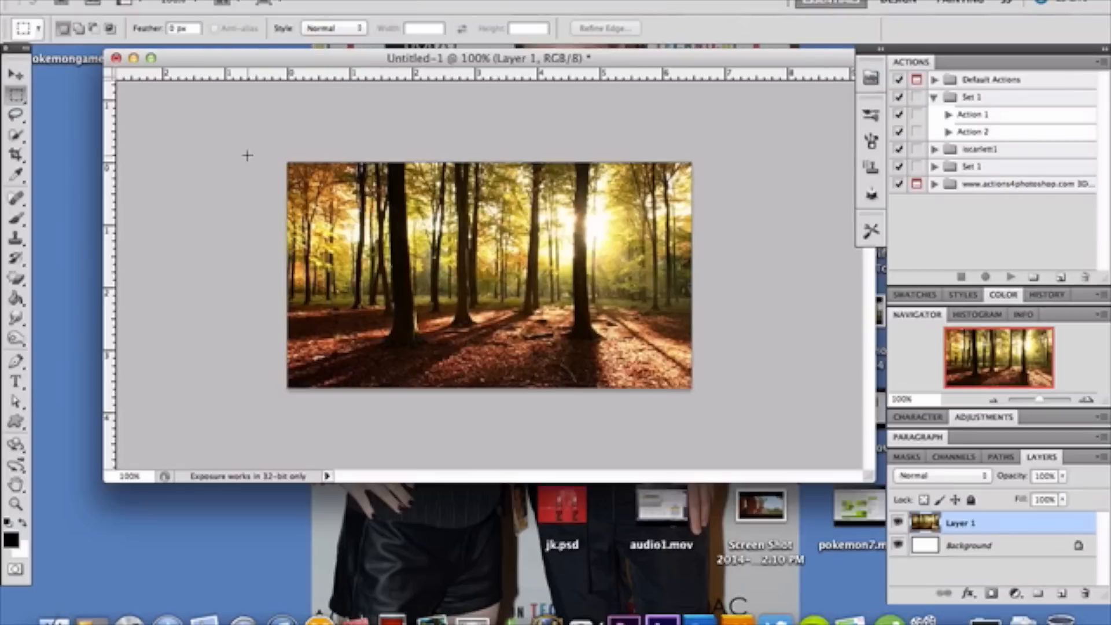
# - Duplicate the forest photo layer with Cmd+J to make Layer 1 copy
pyautogui.press('cmd+j')
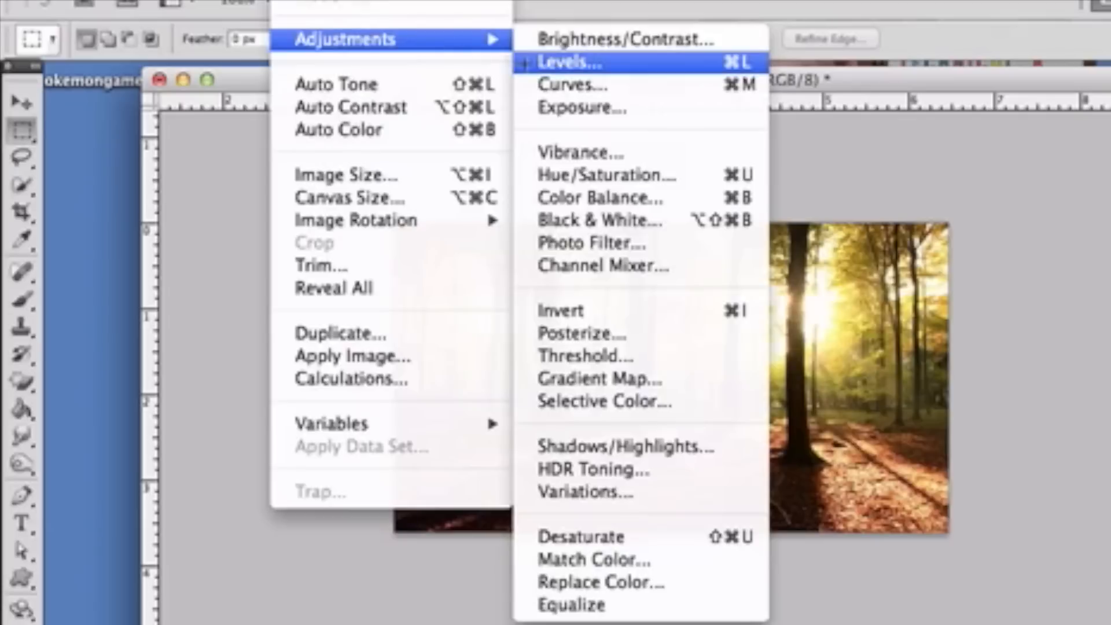
# - Darken the copy with Levels, midtone input 0.01, so only the sunlit patches remain
pyautogui.click(571, 63)
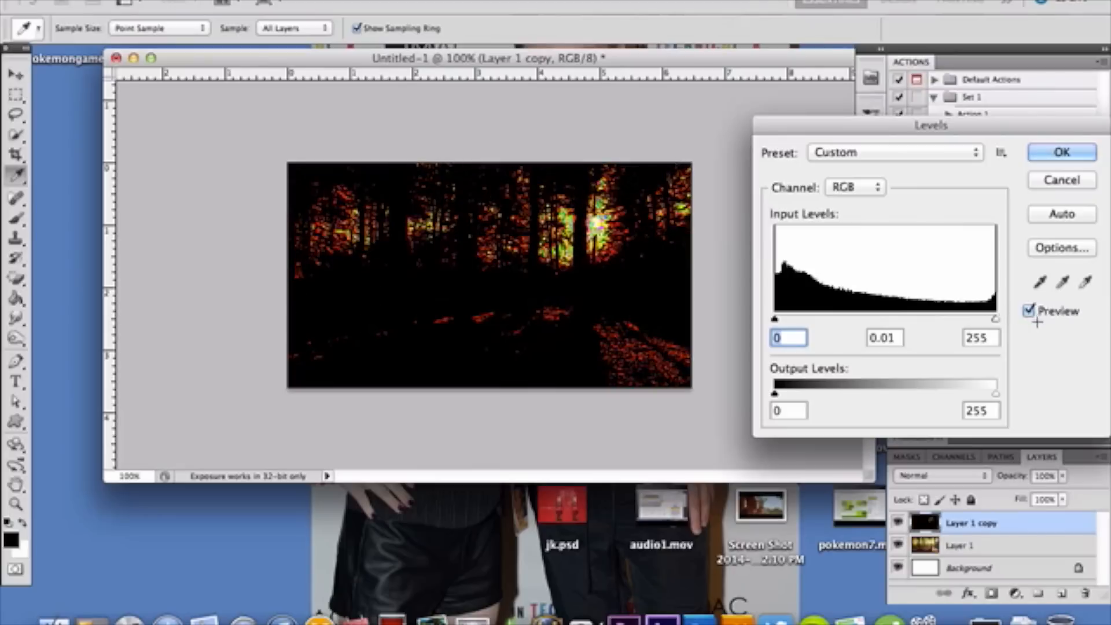
pyautogui.click(884, 337)
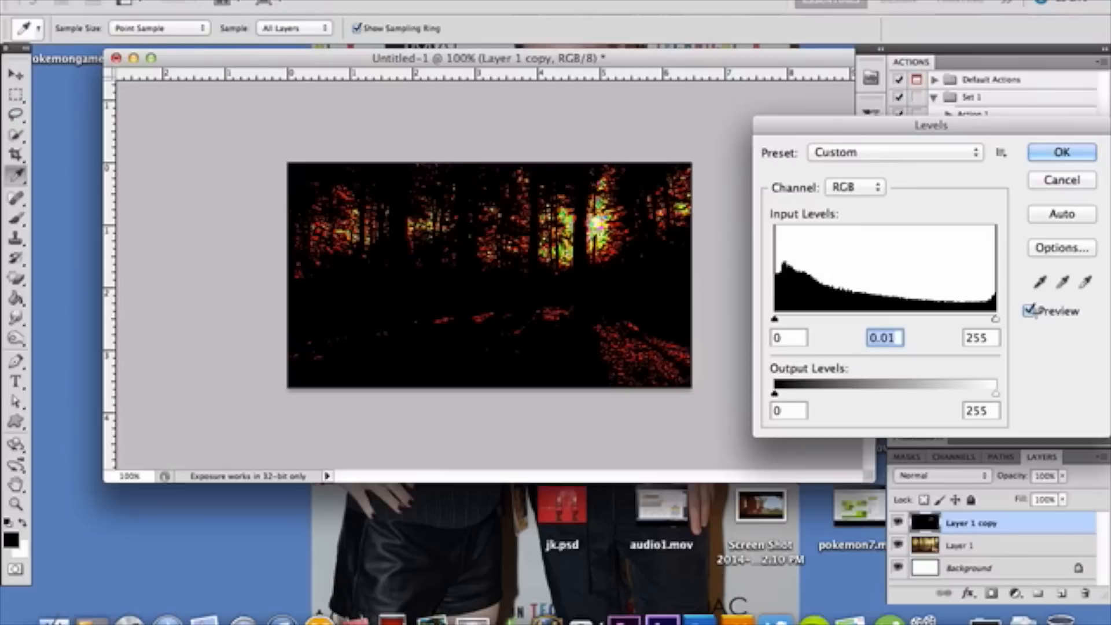
pyautogui.click(1060, 151)
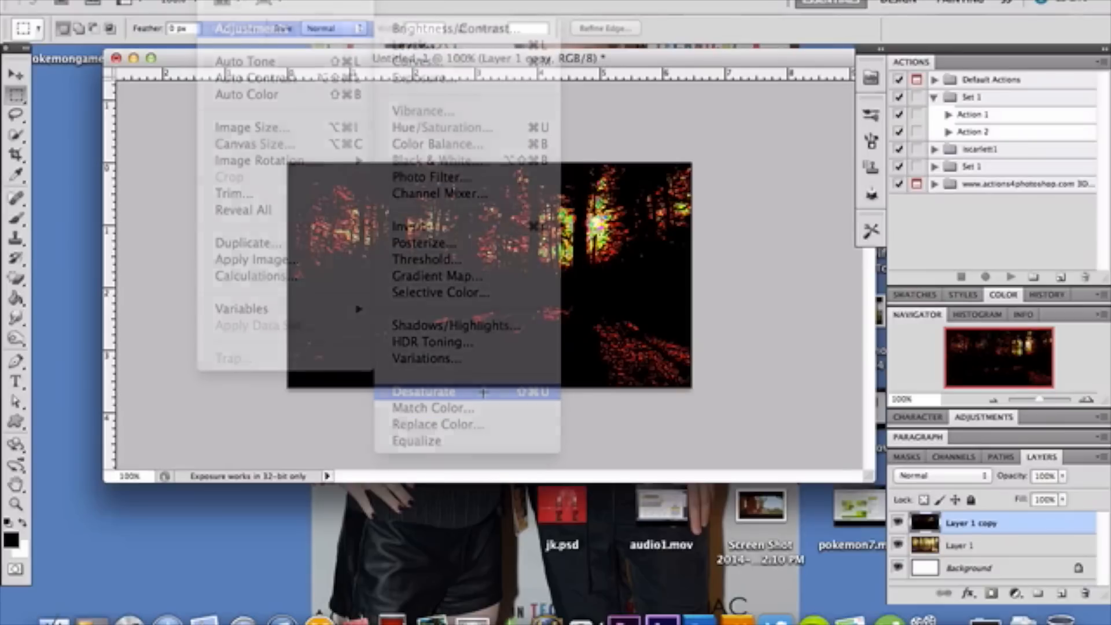
# - Desaturate the darkened copy so its highlights turn grey
pyautogui.click(423, 391)
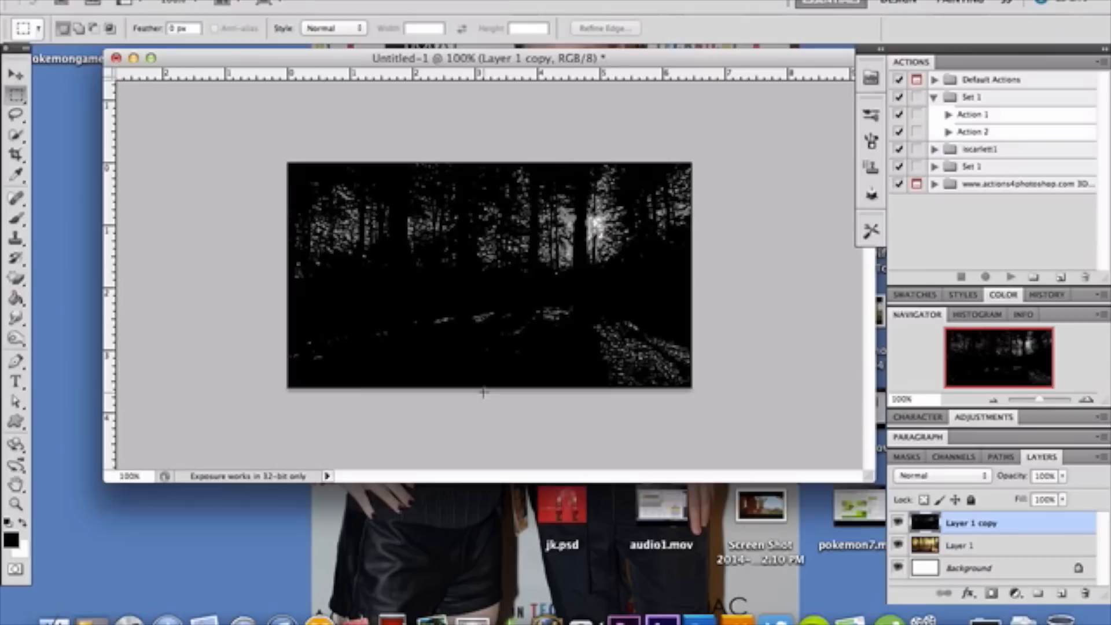
pyautogui.click(425, 3)
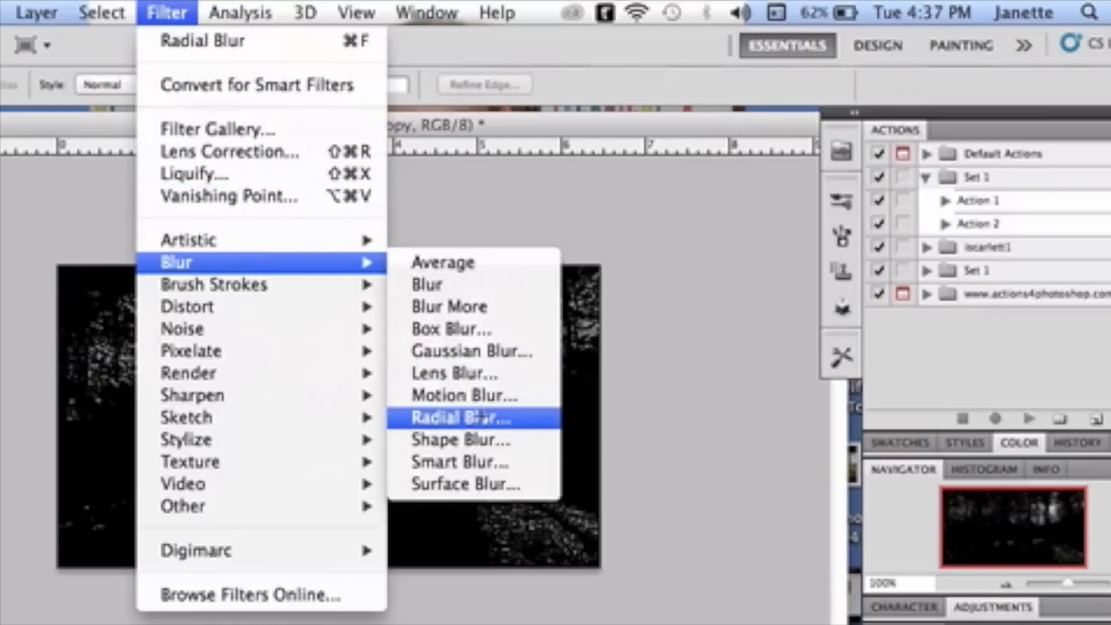
# - Apply a Radial Blur, Amount 100, Zoom, Best quality, centred on the sun
pyautogui.click(461, 417)
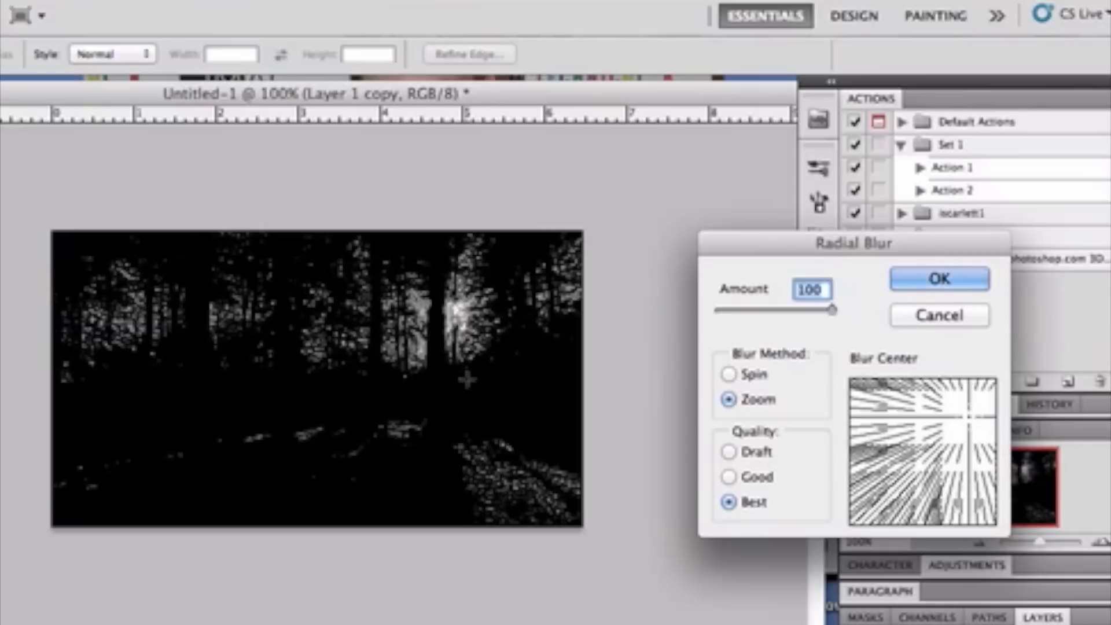
pyautogui.moveTo(883, 307)
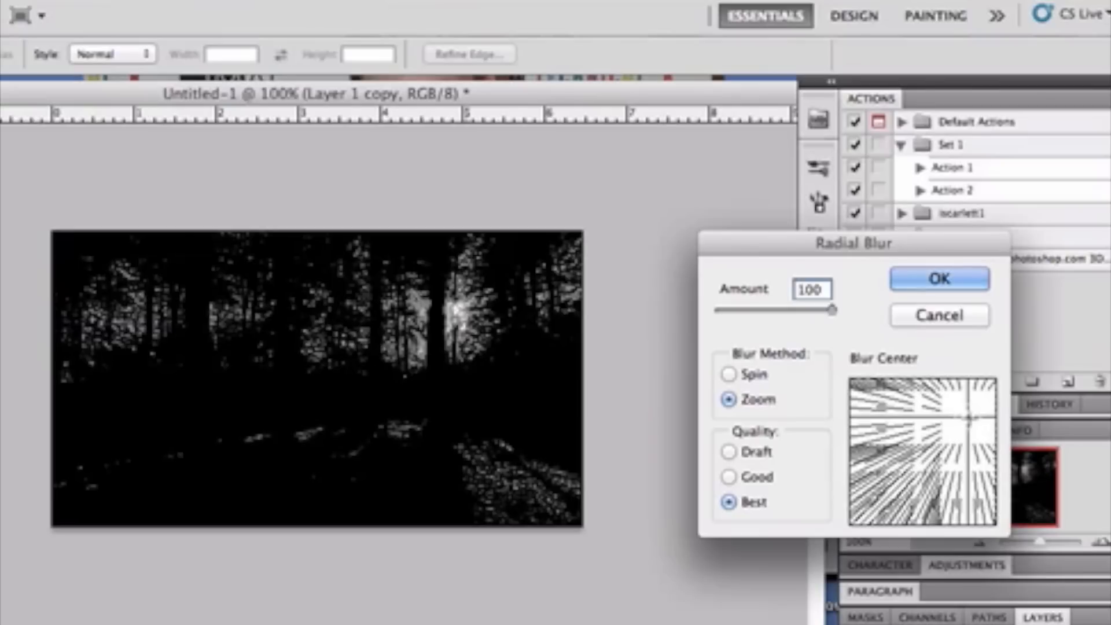
pyautogui.click(938, 278)
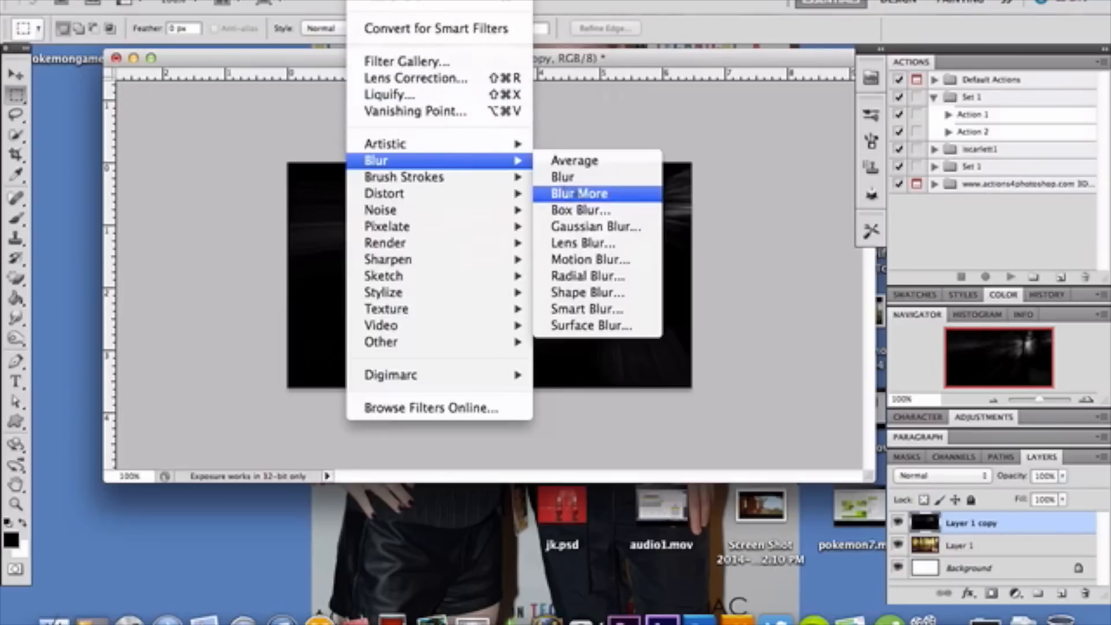
pyautogui.moveTo(596, 226)
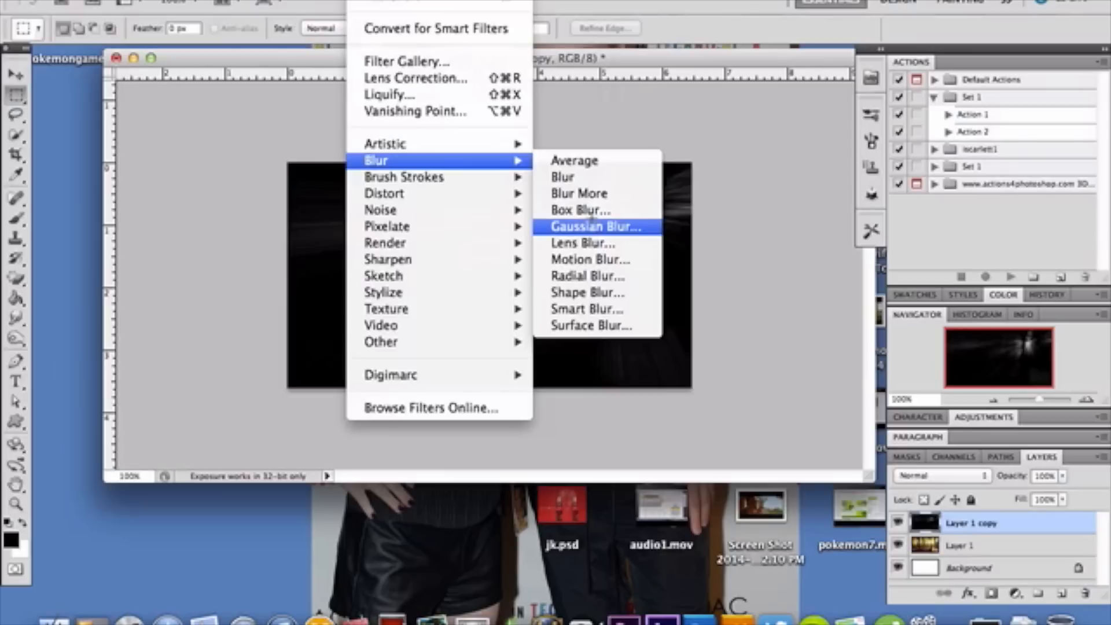
# - Soften the light streaks with a Gaussian Blur of radius 5.0 pixels
pyautogui.click(594, 226)
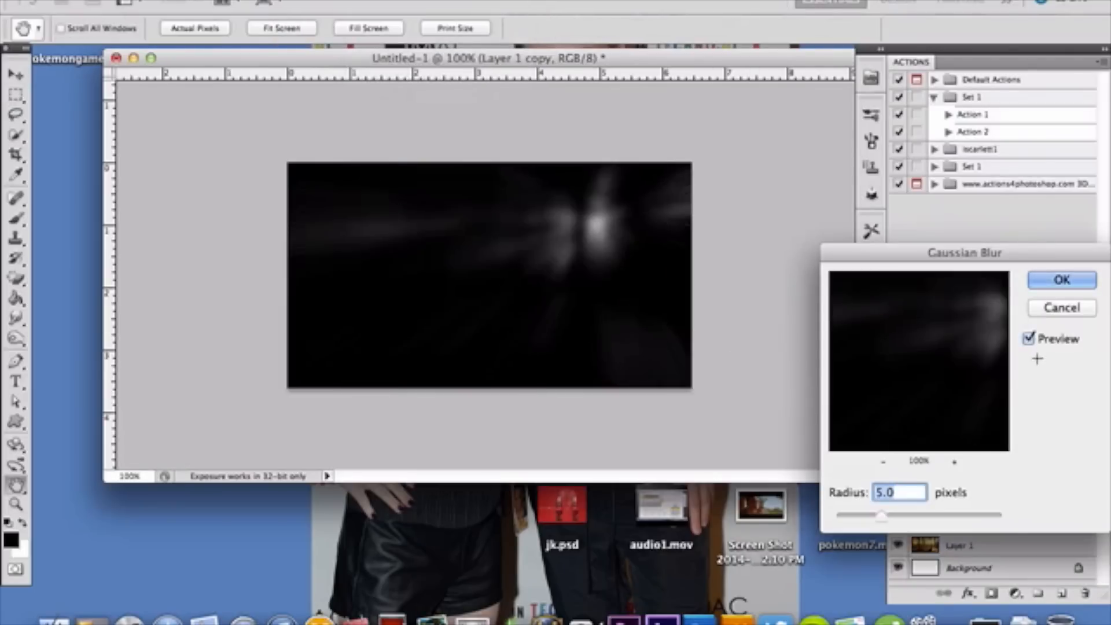
pyautogui.click(1060, 278)
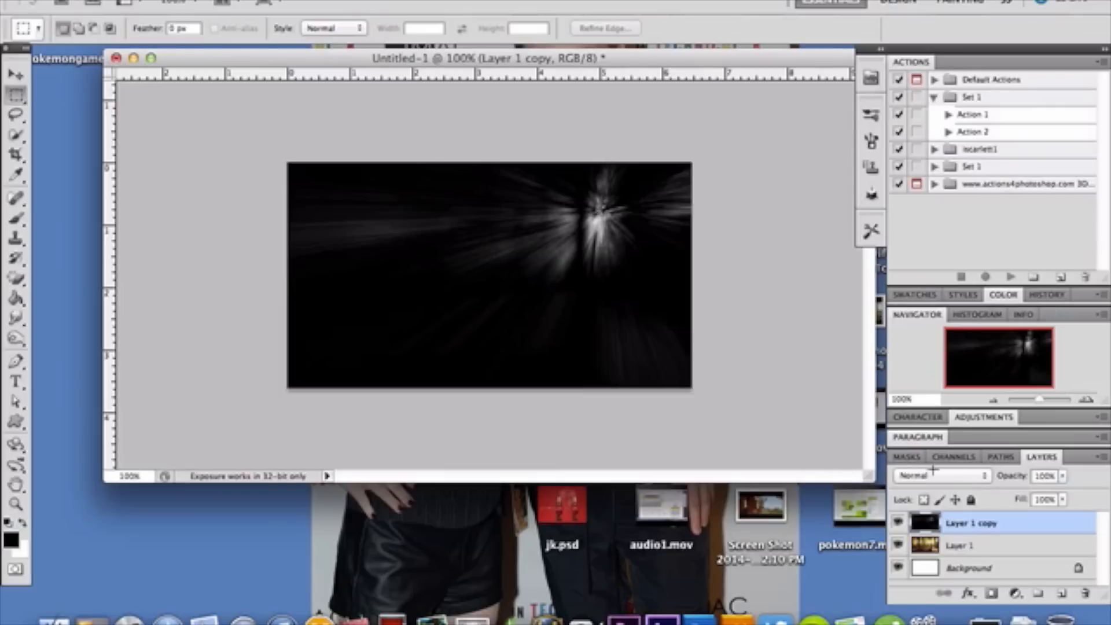
# - Change Layer 1 copy's blend mode from Normal to Screen
pyautogui.click(942, 476)
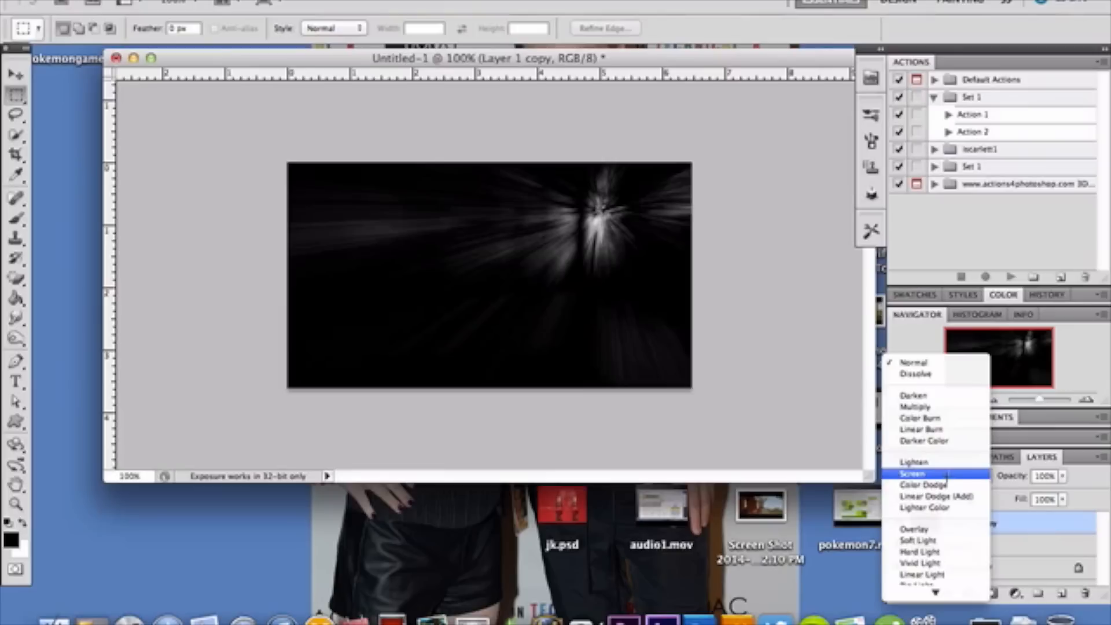
pyautogui.click(912, 473)
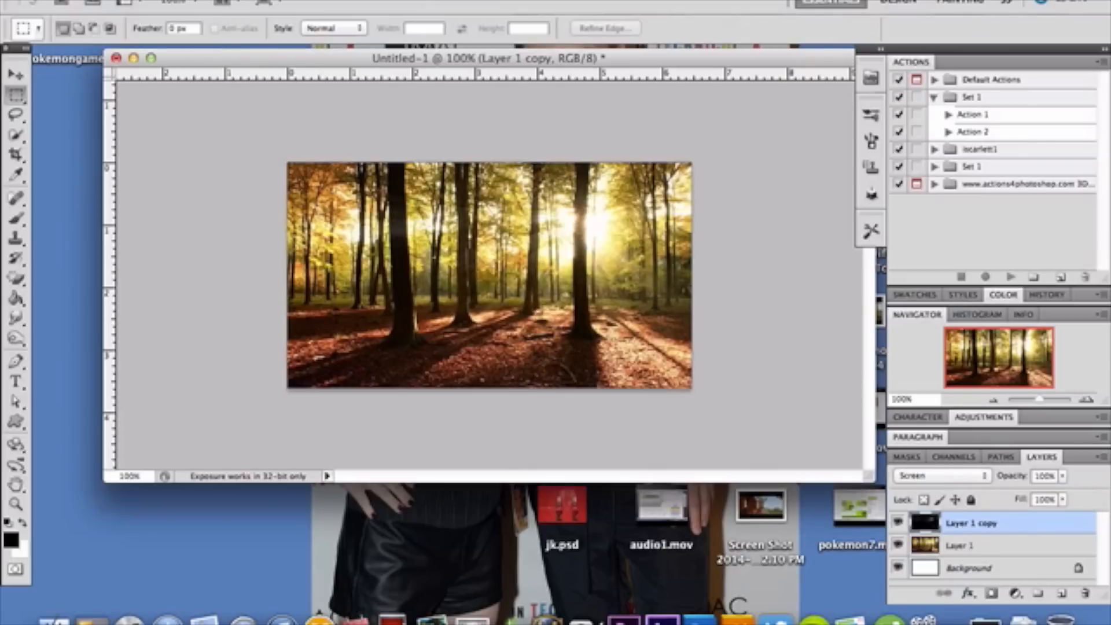
# - Adjust the rays layer's Levels midtone to about 2.37 for softer white light rays
pyautogui.click(250, 29)
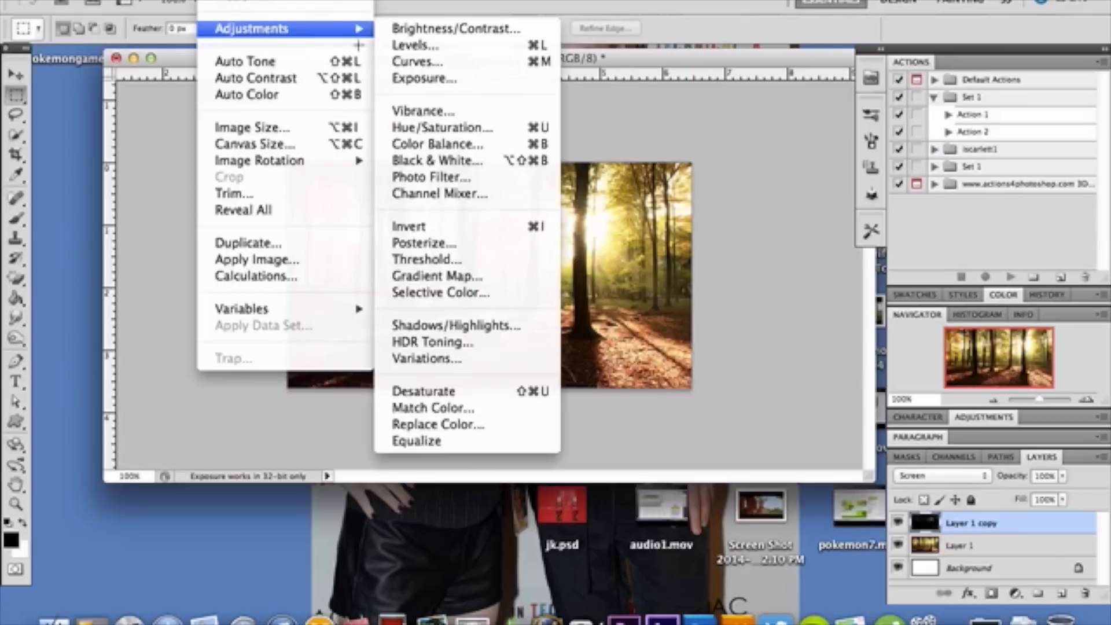
pyautogui.click(410, 44)
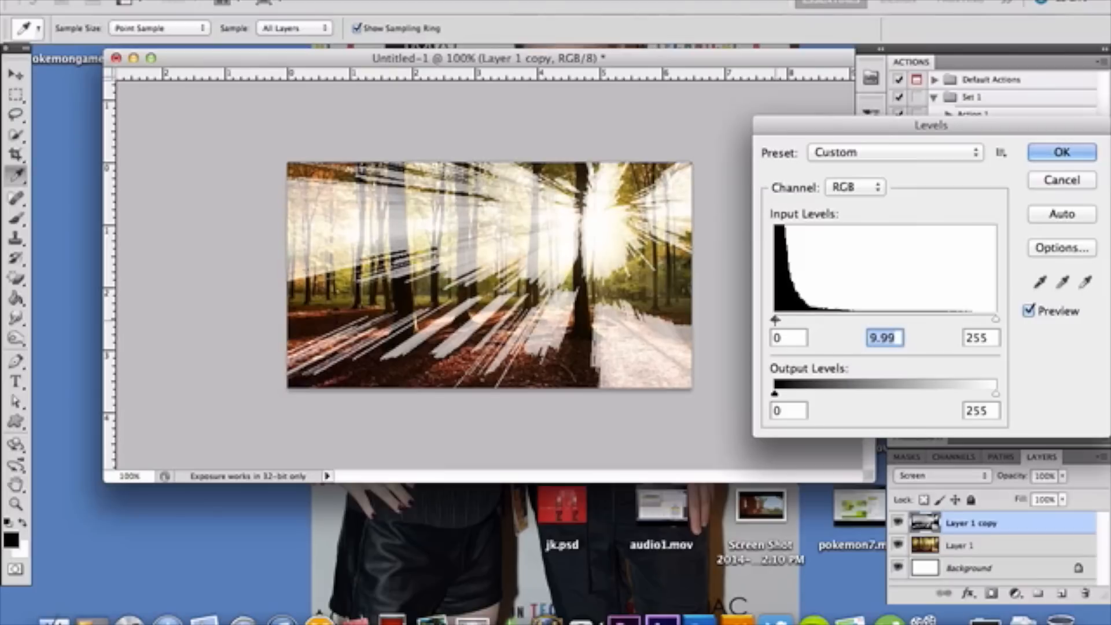
pyautogui.moveTo(773, 319); pyautogui.dragTo(784, 319)
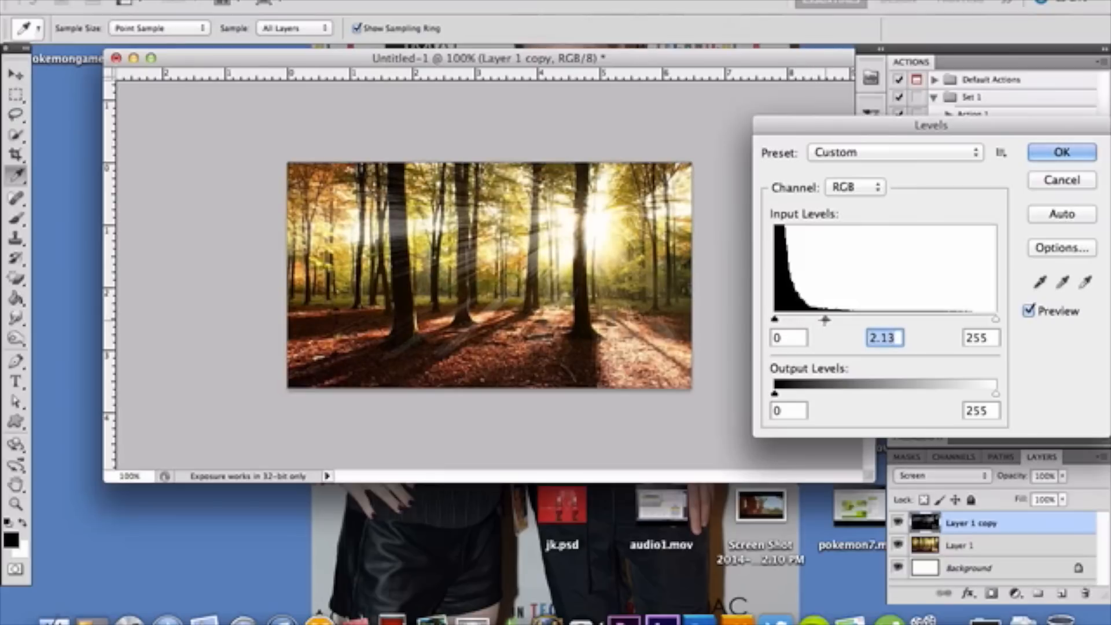
pyautogui.moveTo(824, 320); pyautogui.dragTo(838, 319)
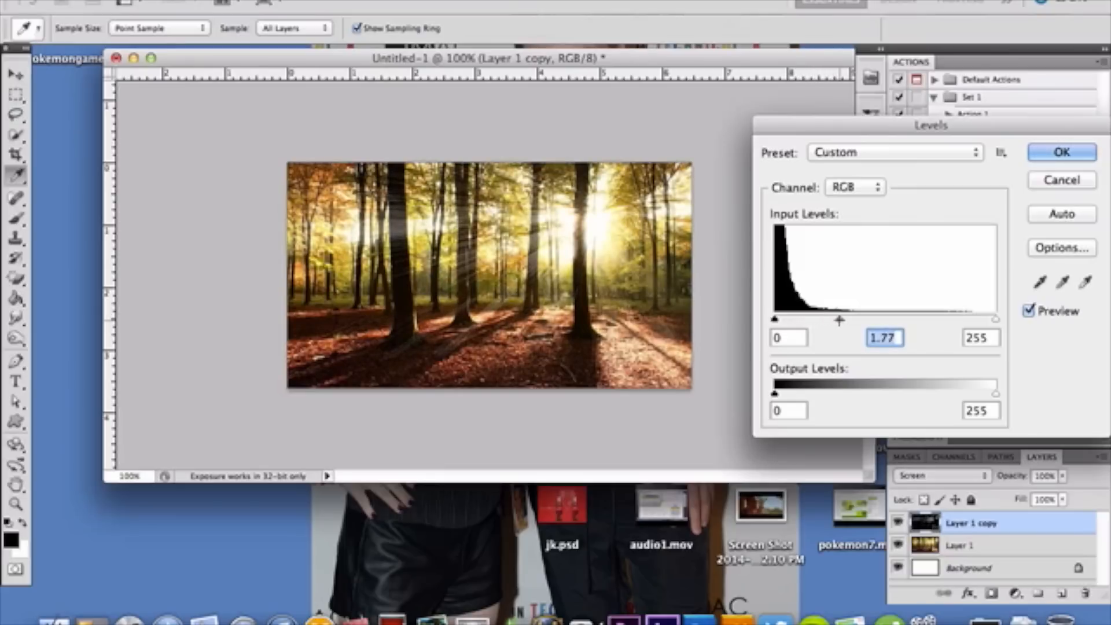
pyautogui.moveTo(838, 320); pyautogui.dragTo(833, 320)
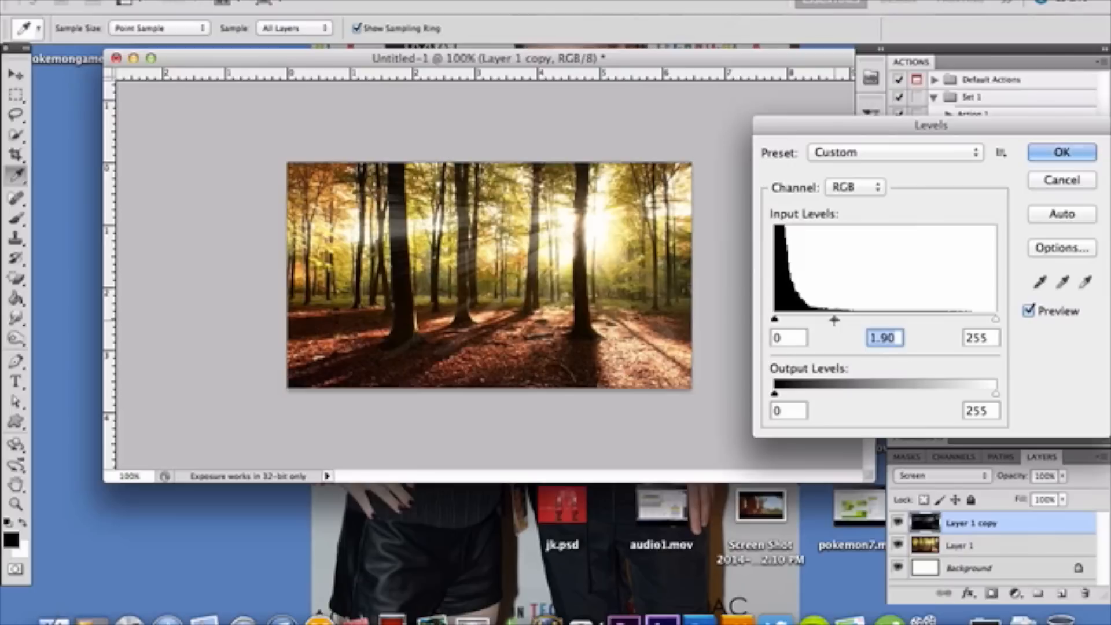
pyautogui.moveTo(832, 319); pyautogui.dragTo(807, 319)
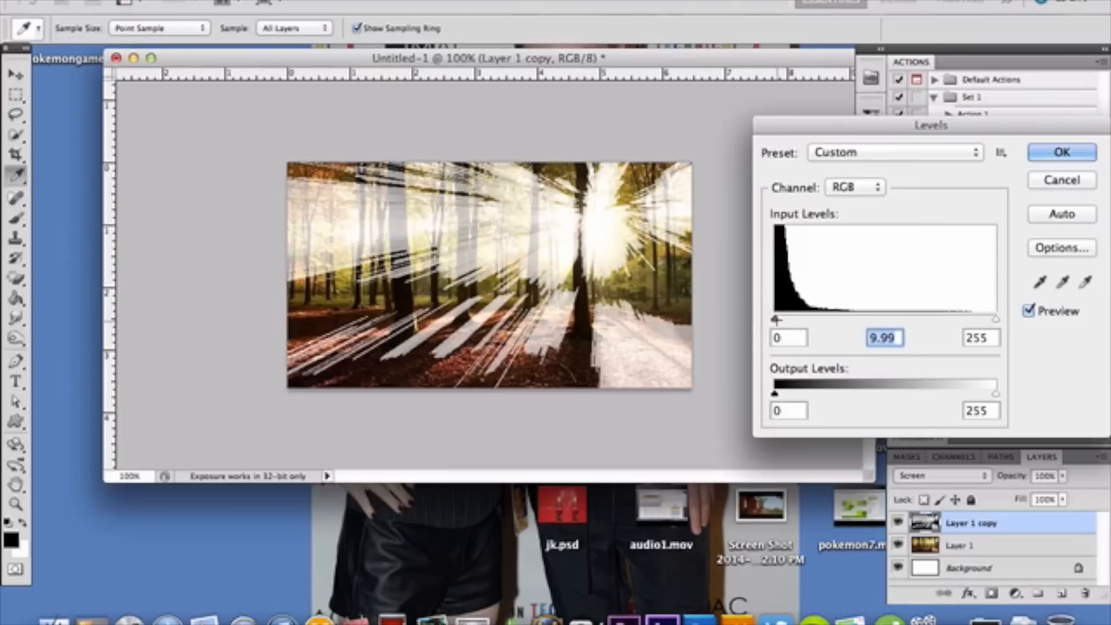
pyautogui.moveTo(775, 320); pyautogui.dragTo(788, 319)
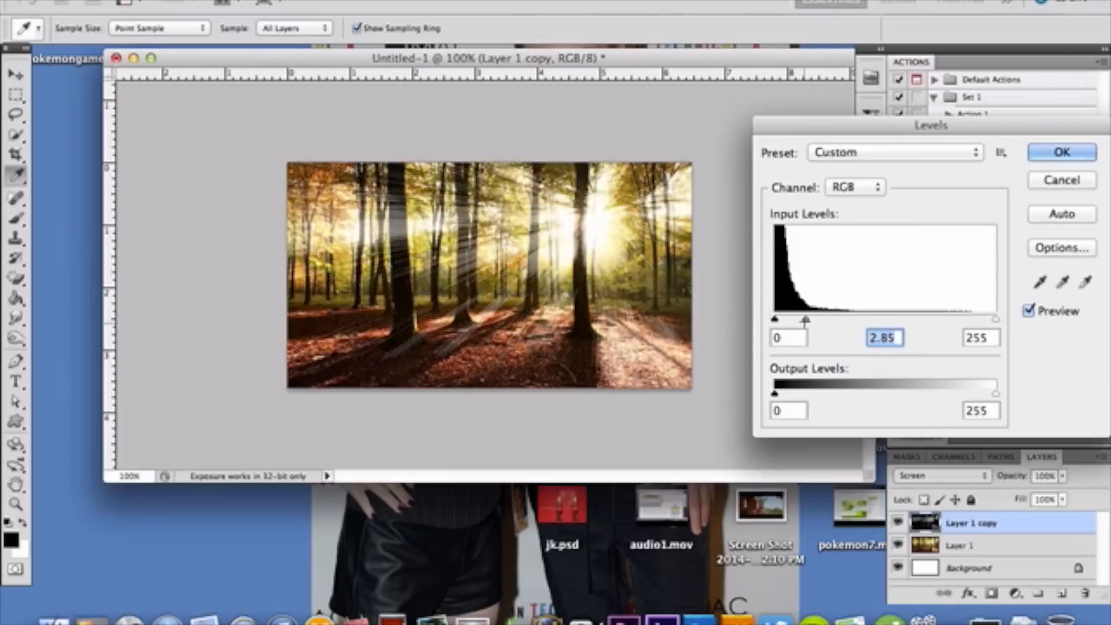
pyautogui.moveTo(806, 320); pyautogui.dragTo(818, 320)
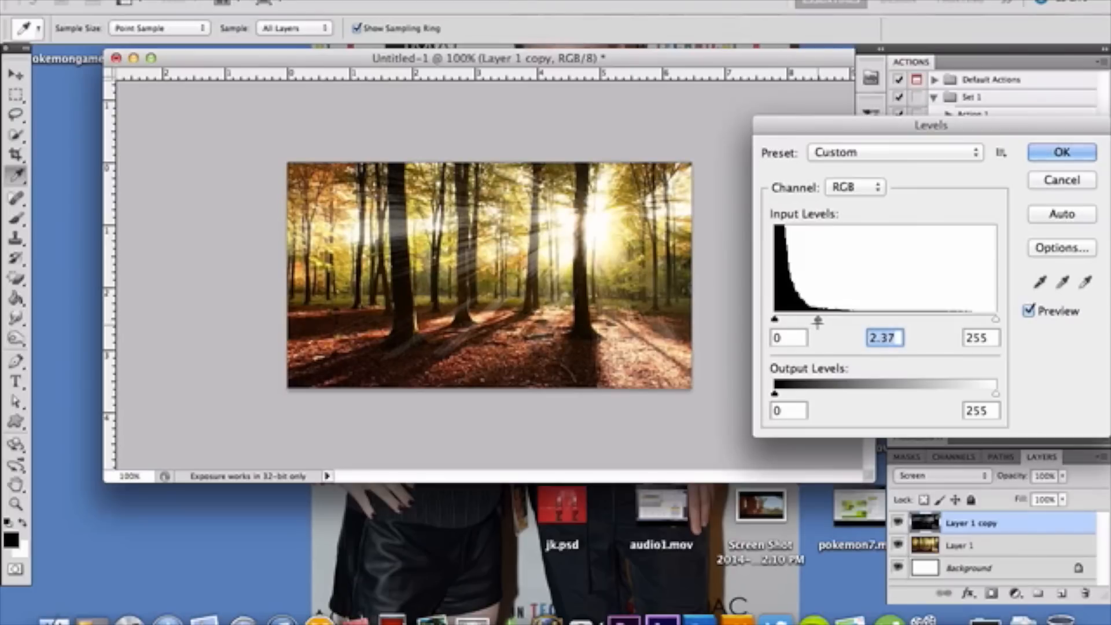
pyautogui.click(1061, 151)
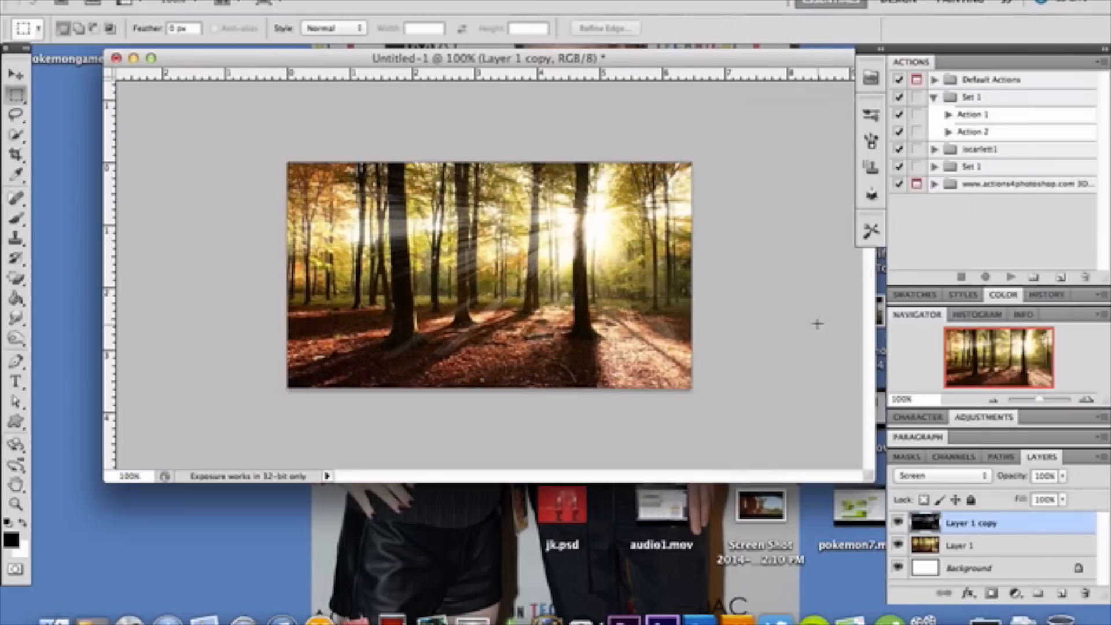